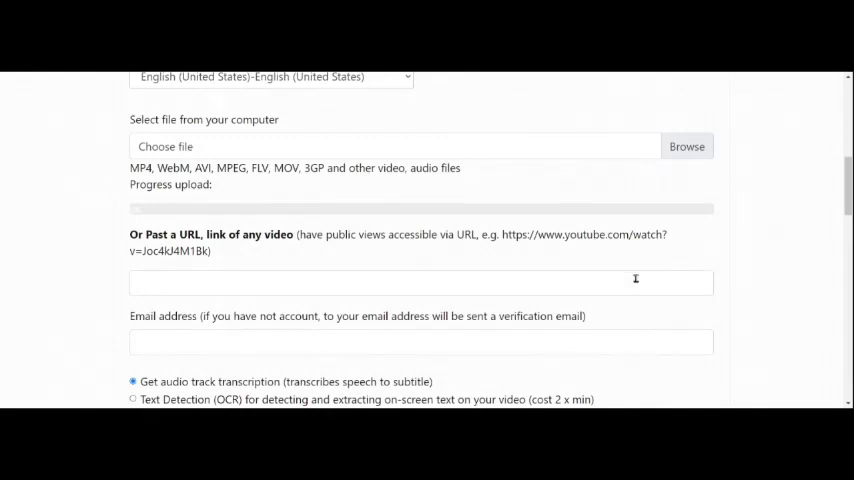
- Upload Ivanka Trump.avi to the subtitle extractor until the upload reaches 100%
{"action": "scroll", "scroll_direction": "up", "scroll_amount": 3}
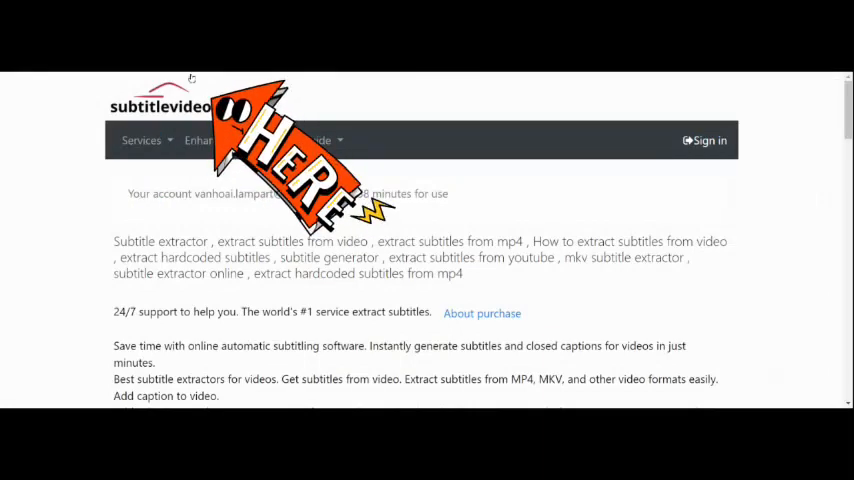
{"action": "scroll", "scroll_direction": "down", "scroll_amount": 3}
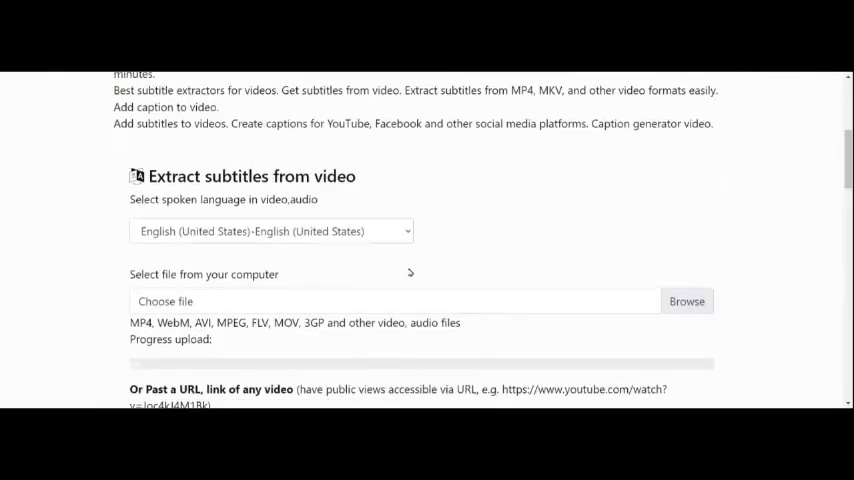
{"action": "scroll", "scroll_direction": "down", "scroll_amount": 3}
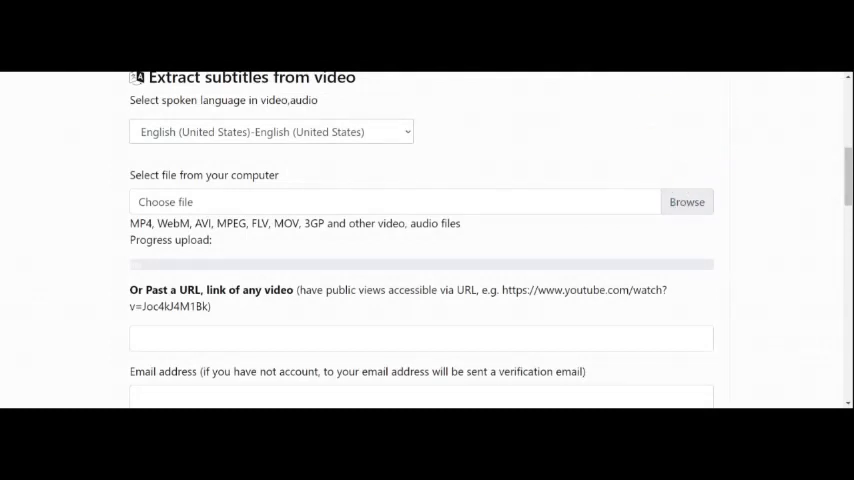
{"action": "left_click", "coordinate": [686, 201]}
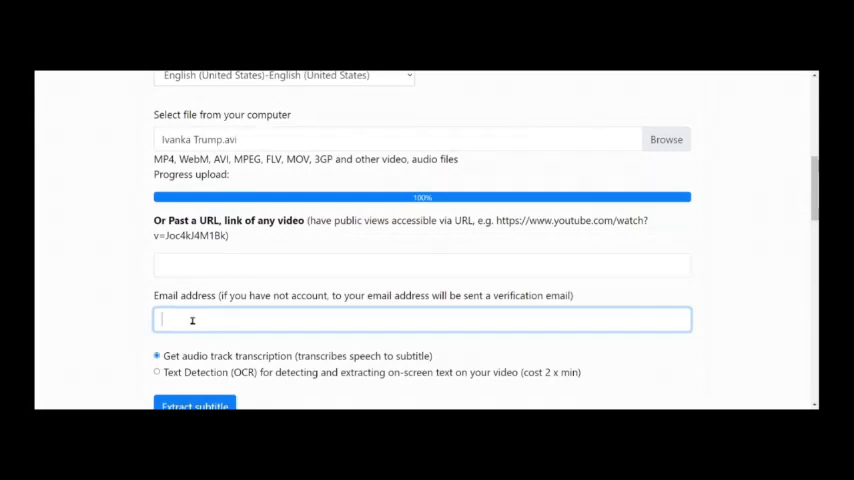
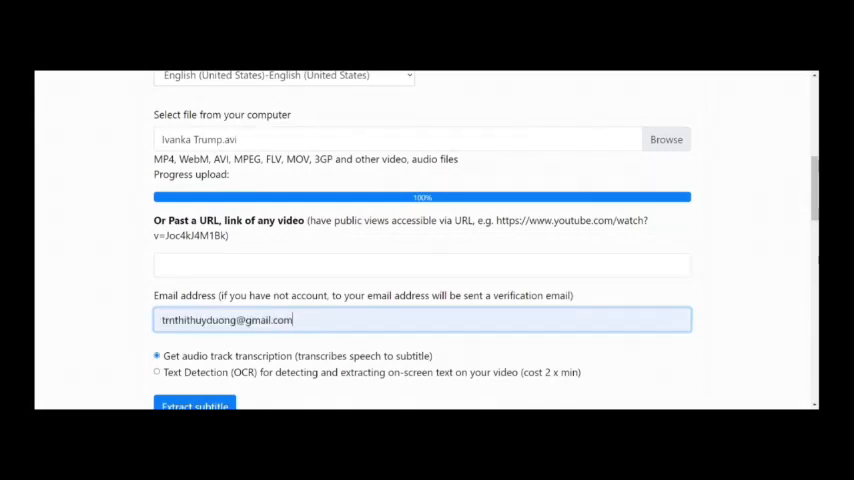
{"action": "scroll", "scroll_direction": "down", "scroll_amount": 3}
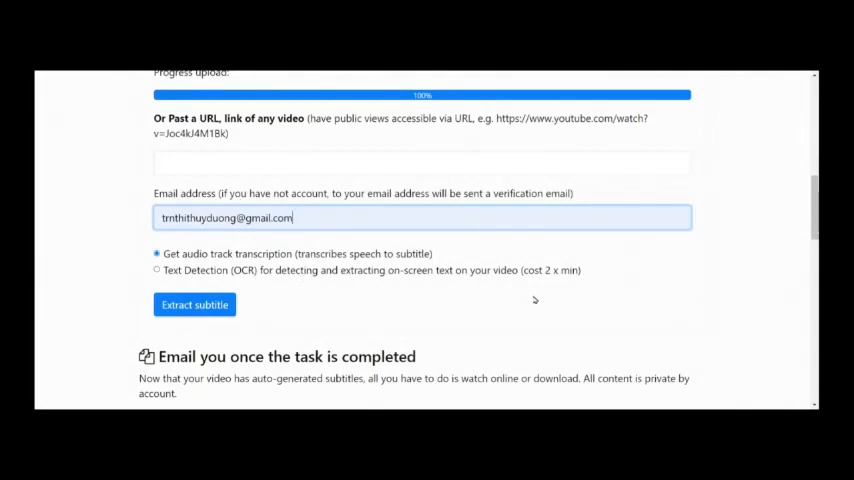
{"action": "mouse_move", "coordinate": [387, 258]}
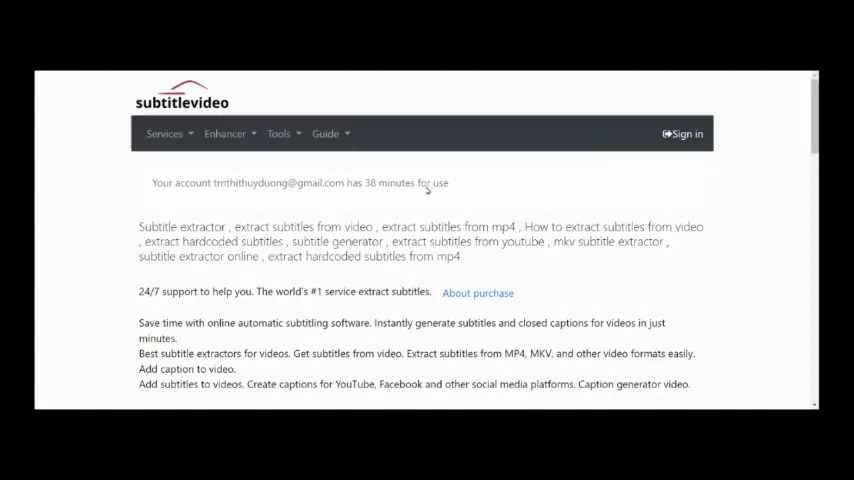
{"action": "left_click", "coordinate": [294, 21]}
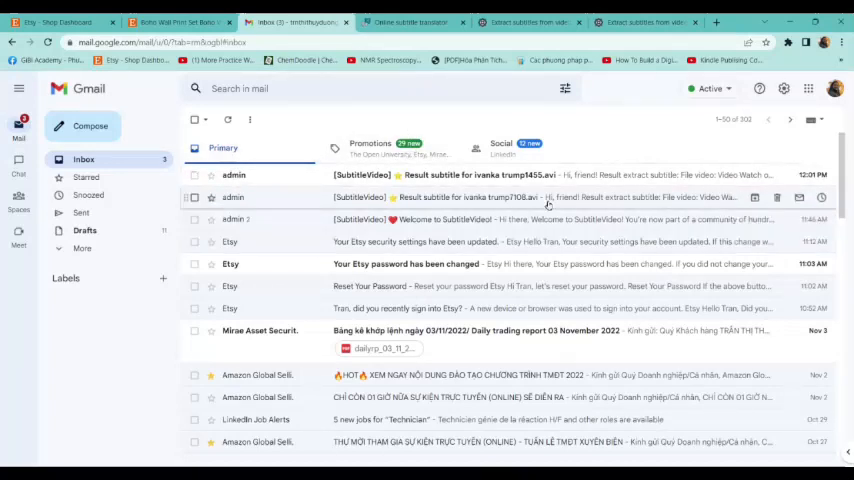
- Open the 'Result subtitle for ivanka trump' email and download the en-US .srt subtitle
{"action": "left_click", "coordinate": [470, 174]}
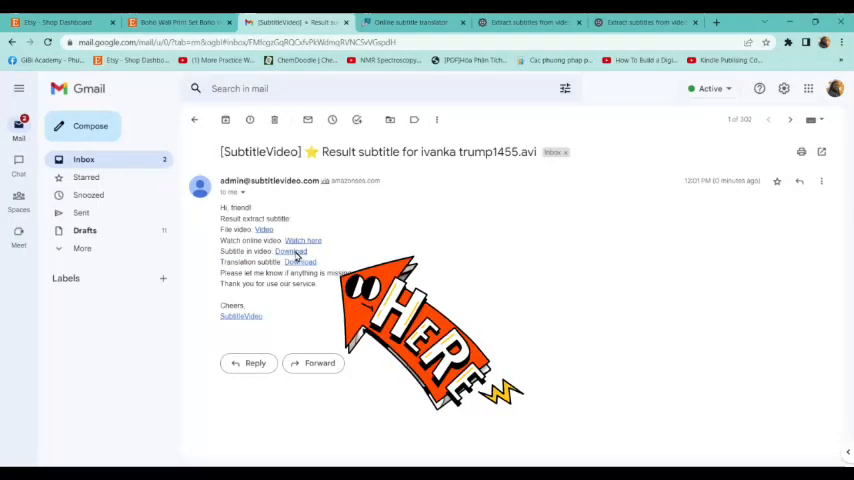
{"action": "left_click", "coordinate": [291, 261]}
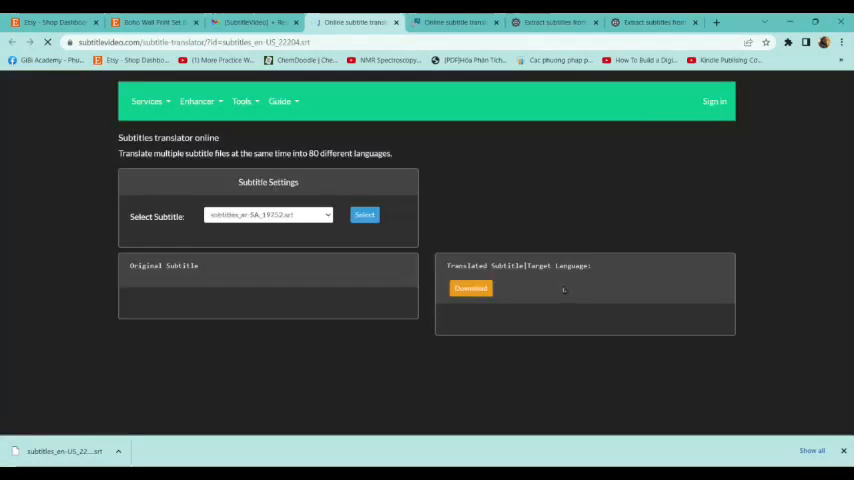
- Load subtitles_en-US_22204.srt into the translator and highlight the fourth subtitle's timing
{"action": "left_click", "coordinate": [364, 214]}
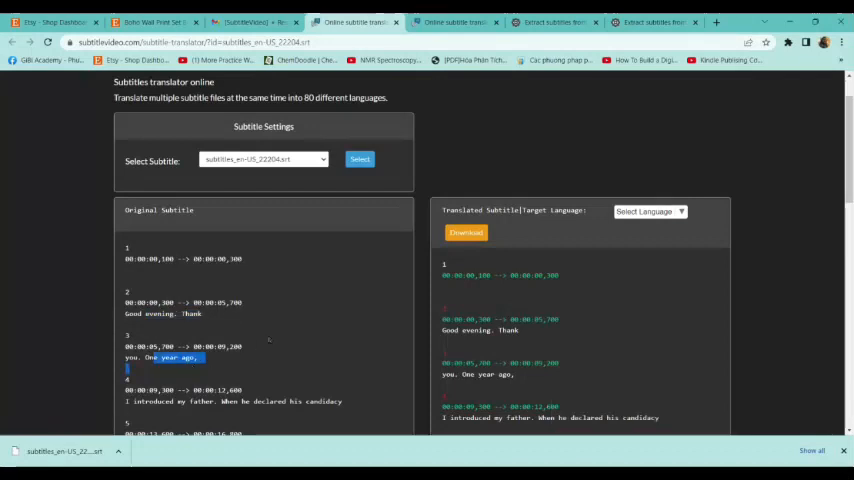
{"action": "scroll", "scroll_direction": "down", "scroll_amount": 3}
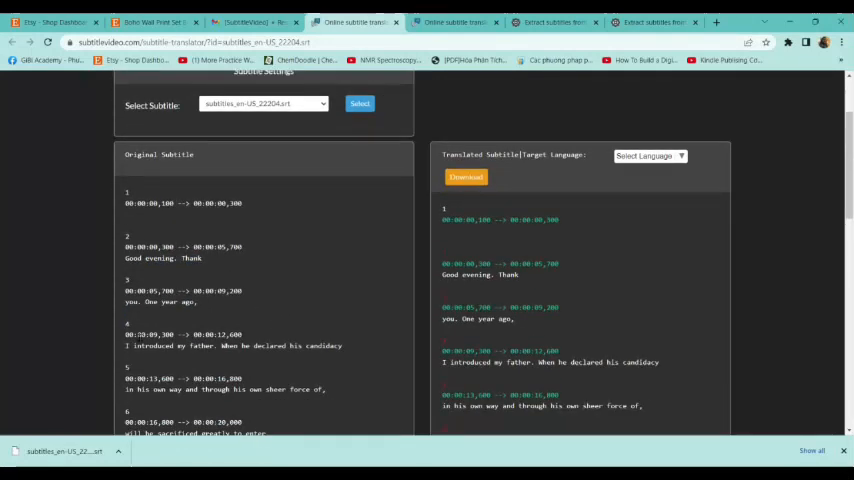
{"action": "double_click", "coordinate": [182, 334]}
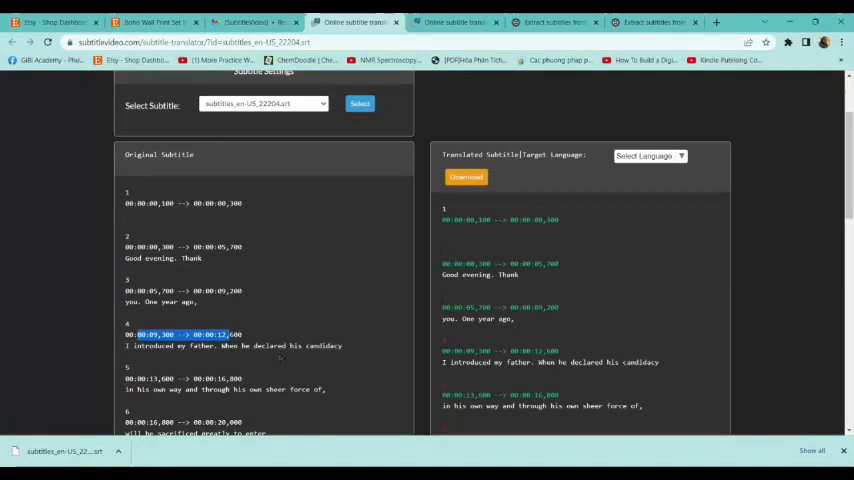
{"action": "scroll", "scroll_direction": "down", "scroll_amount": 3}
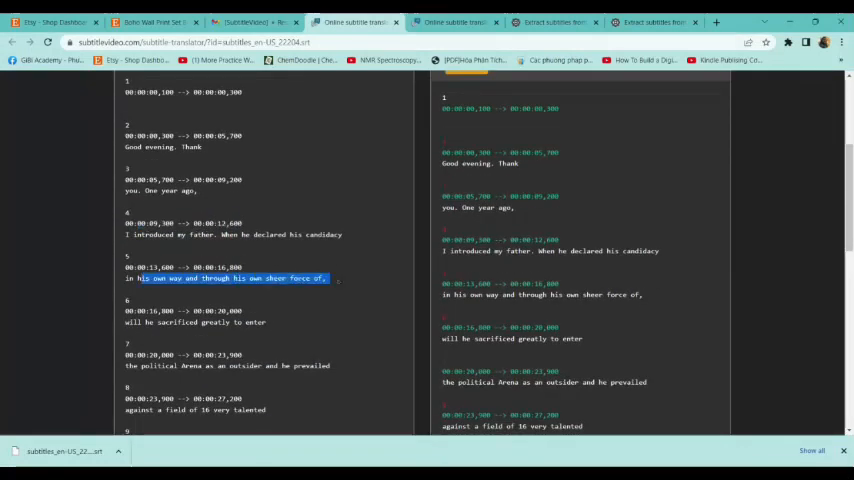